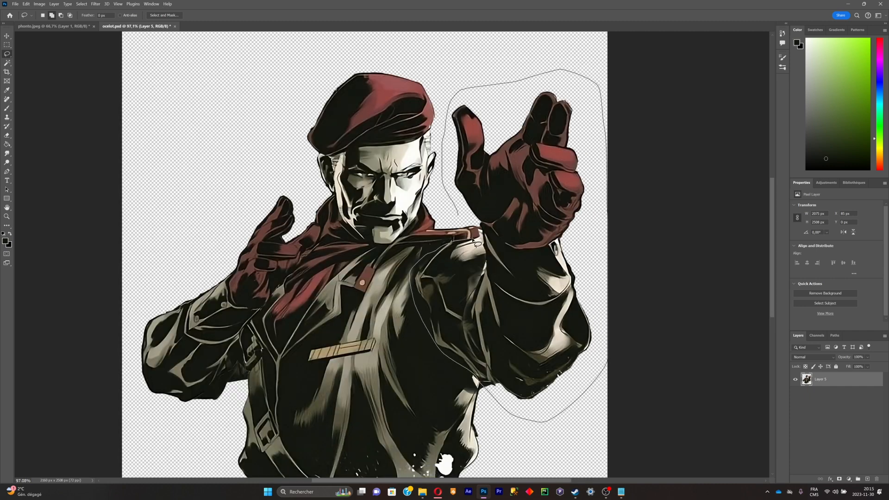
- Copy the selected raised arm and paste it onto a new layer, moved back into place
key(ctrl+c)
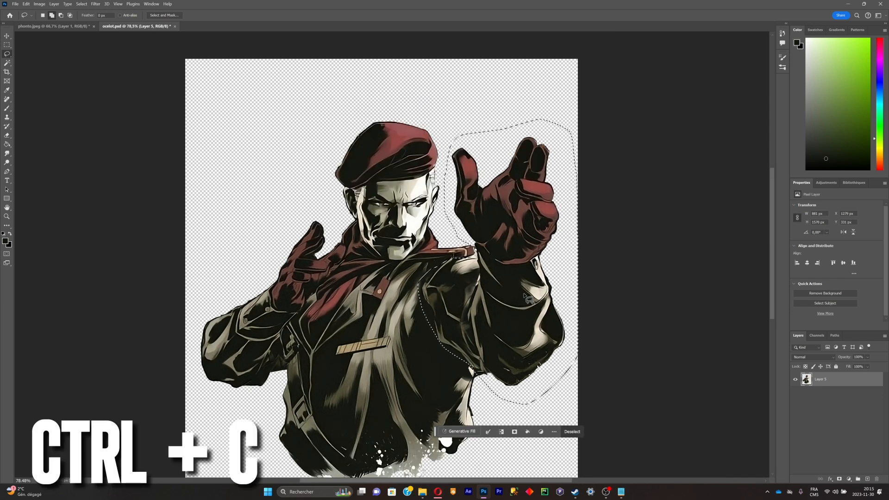
key(ctrl+v)
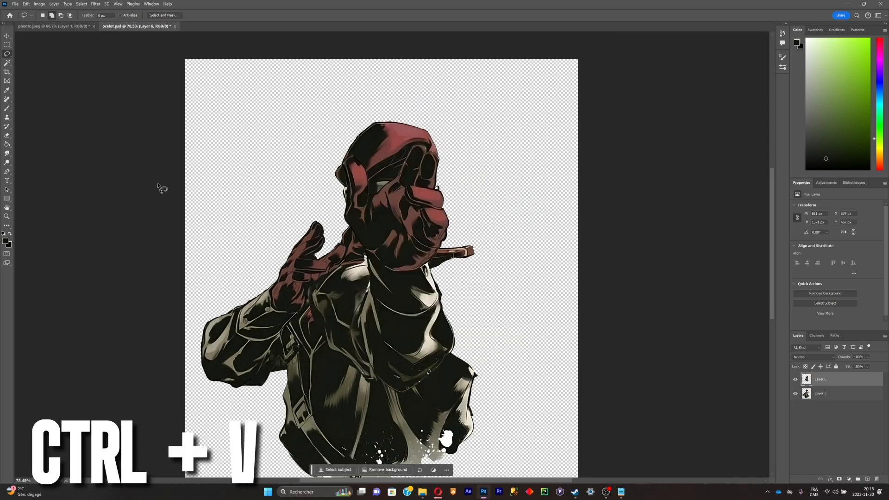
key(ctrl+v)
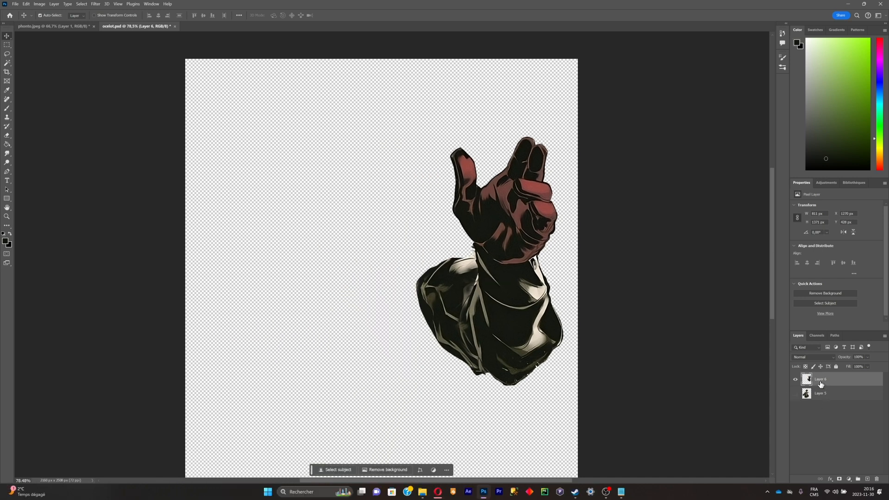
- Rename Layer 6 to 'right arm' and duplicate the arm onto a 'forarm' layer via Ctrl+J
double_click(821, 380)
text(right arm)
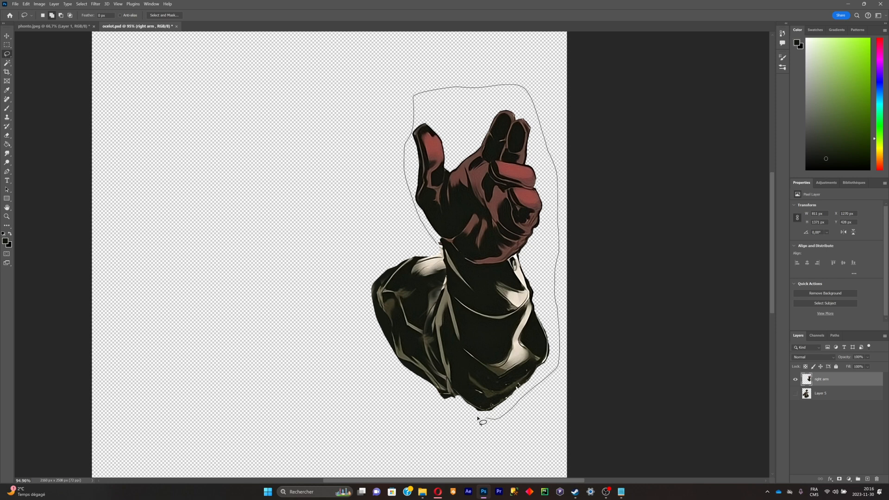
mouse_move(448, 274)
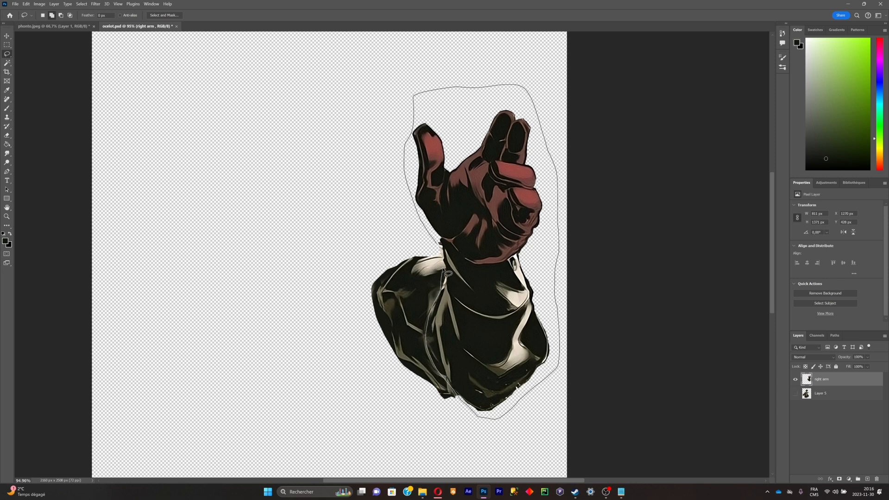
key(Delete)
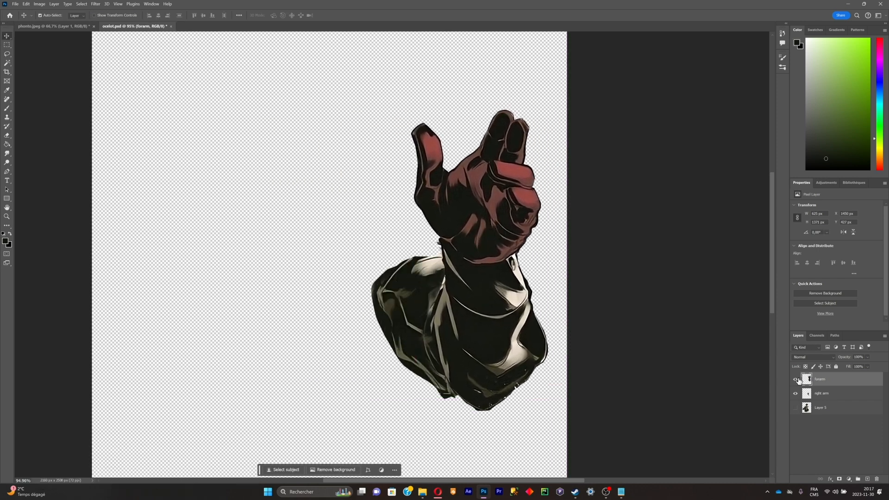
click(796, 379)
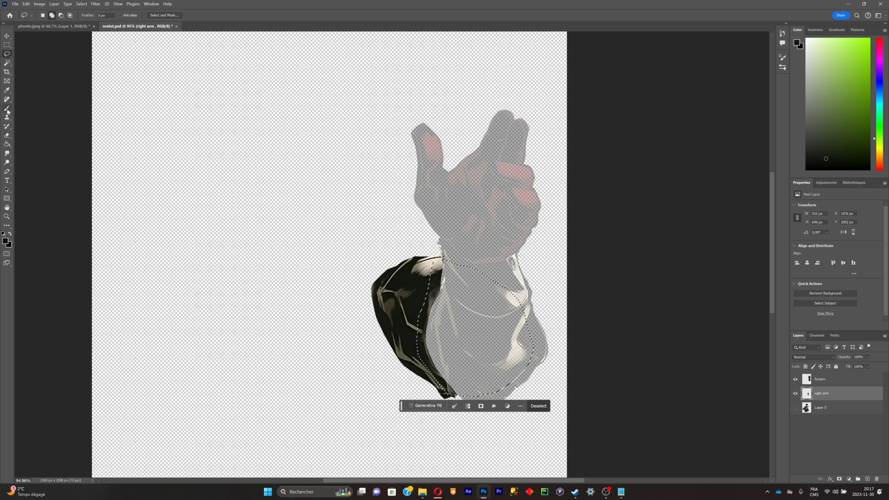
- Paint dark over the selected forearm area of the right arm layer with the Brush
click(7, 109)
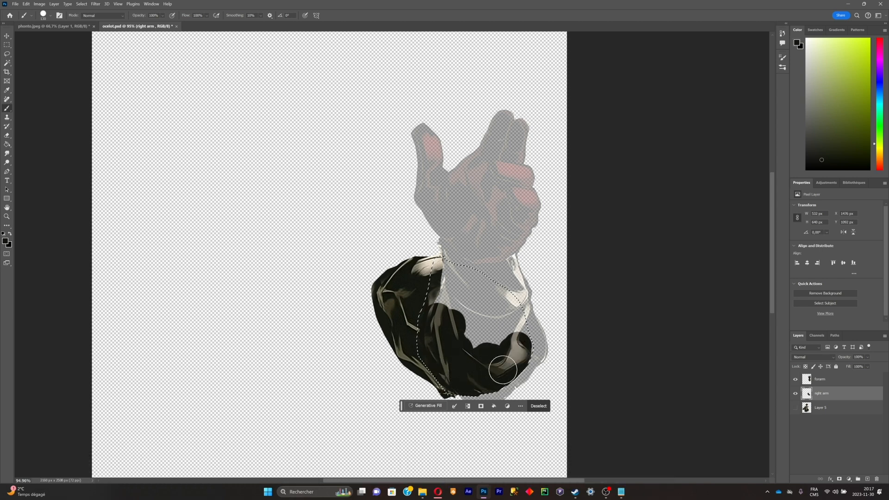
click(537, 406)
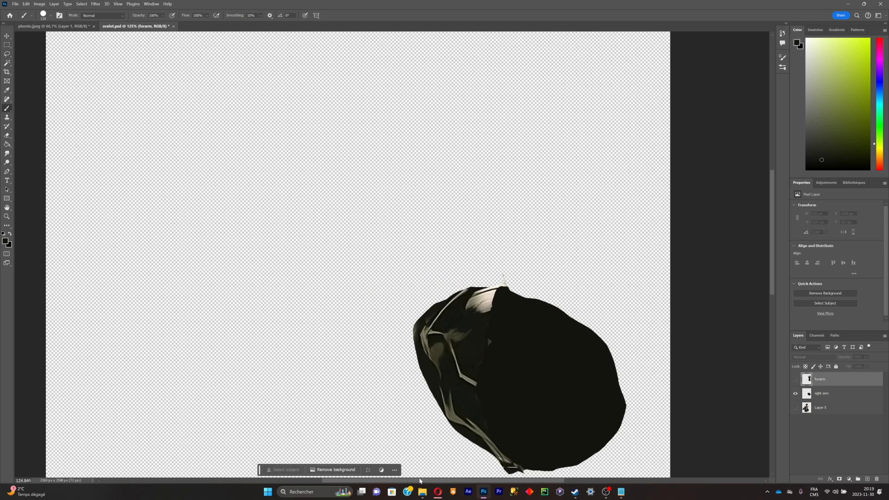
click(7, 44)
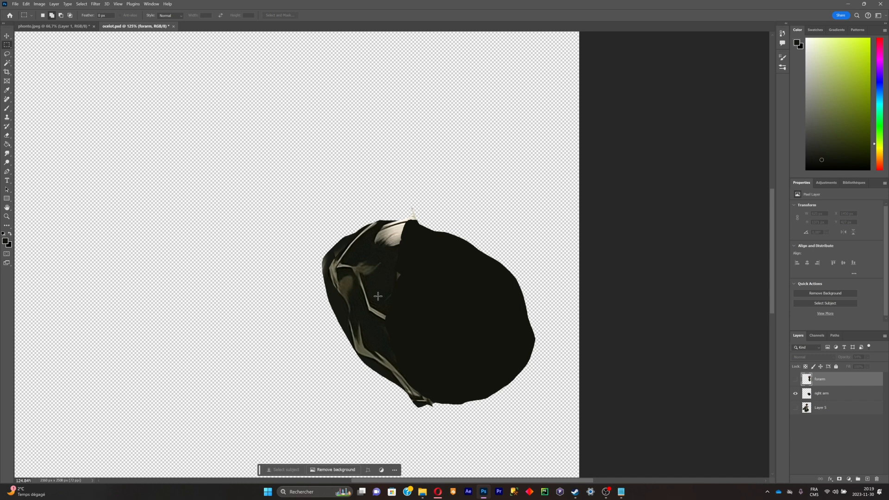
- Smudge the painted patch so it blends into the upper sleeve shading
click(7, 153)
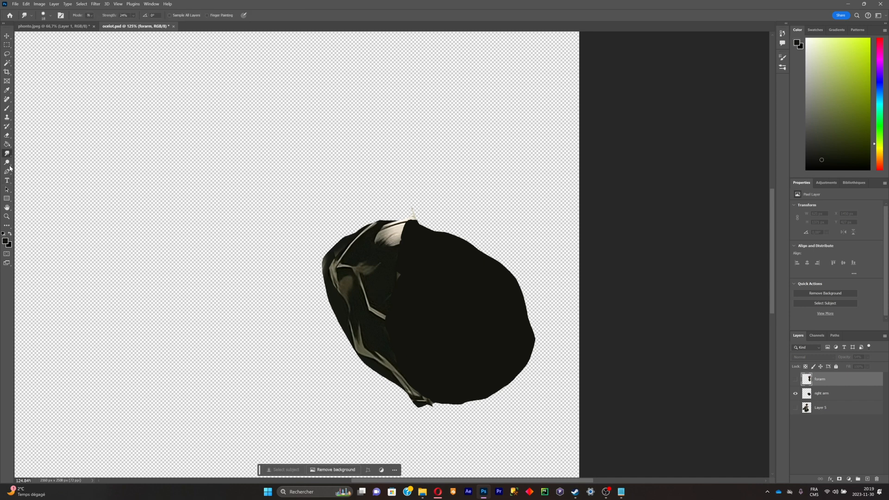
click(821, 394)
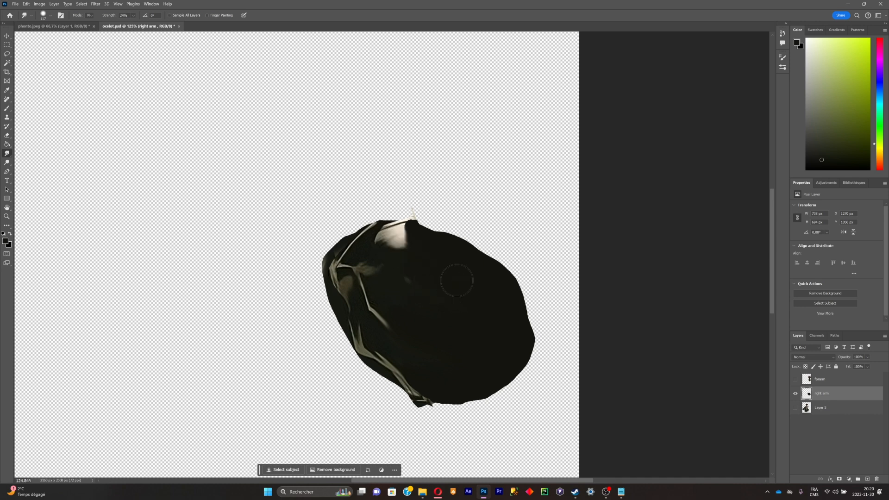
click(821, 379)
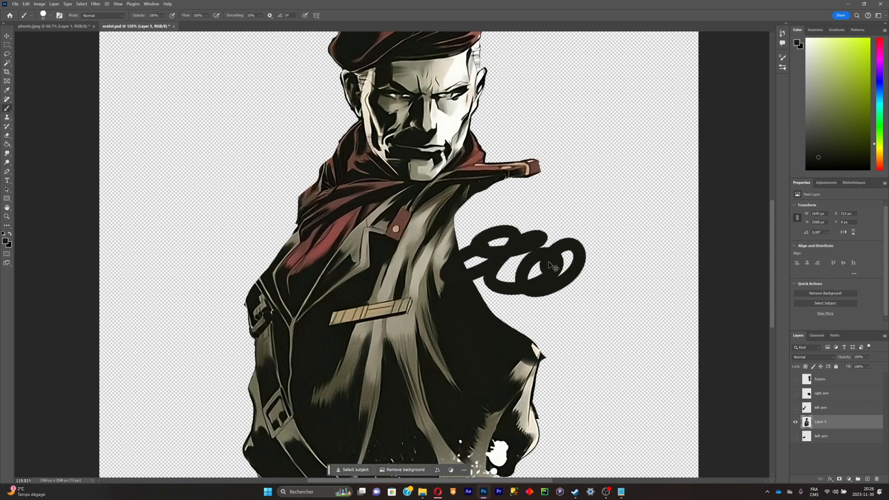
- Undo the stray scribble, lasso the shoulder gap and regenerate it with Generative Fill
key(ctrl+z)
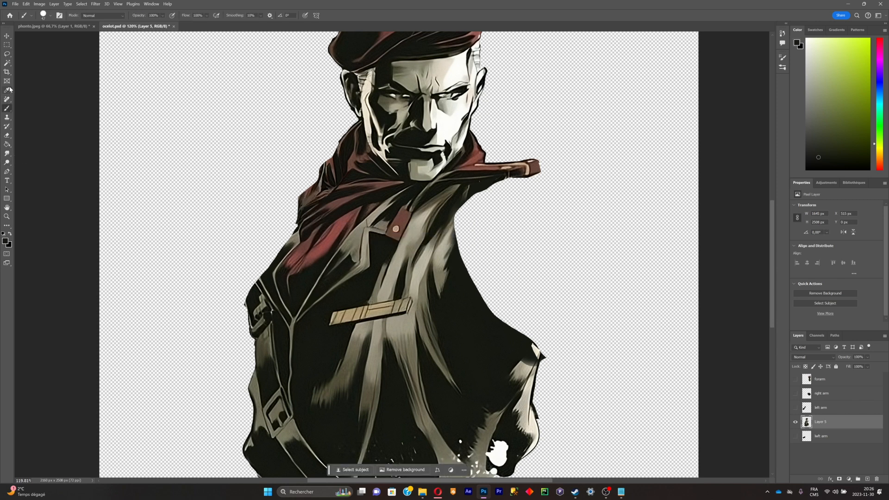
click(7, 49)
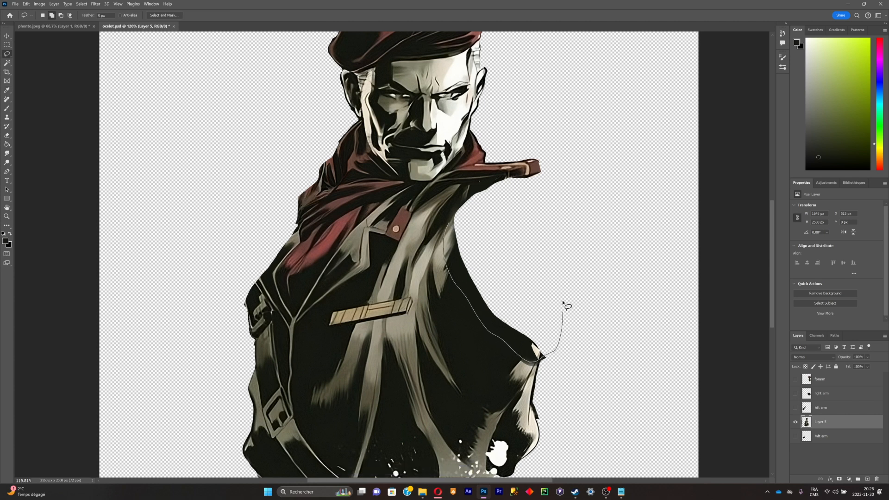
right_click(559, 306)
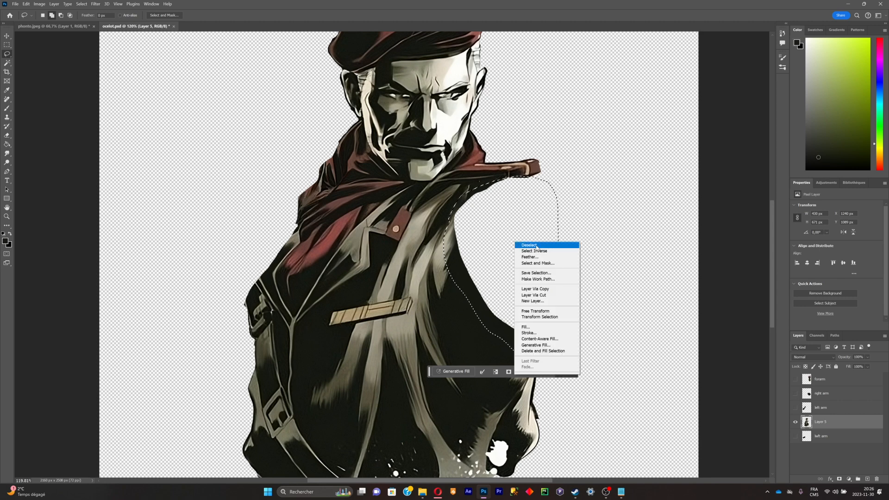
click(536, 346)
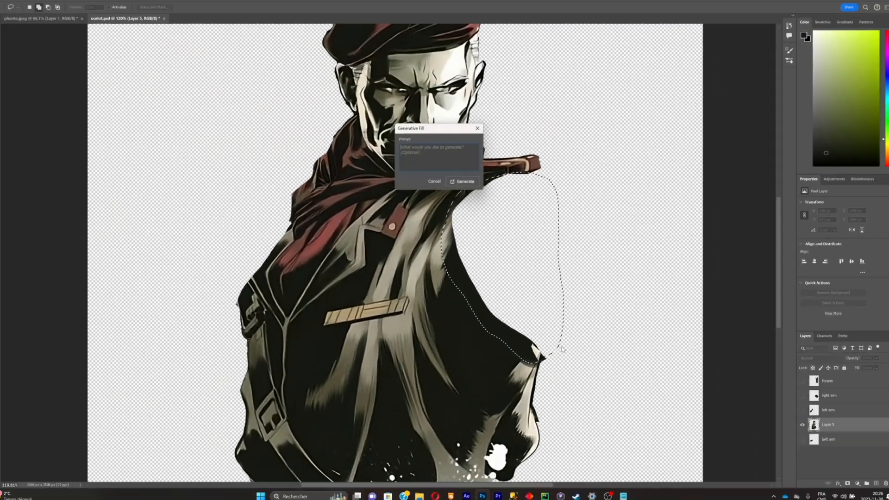
click(465, 182)
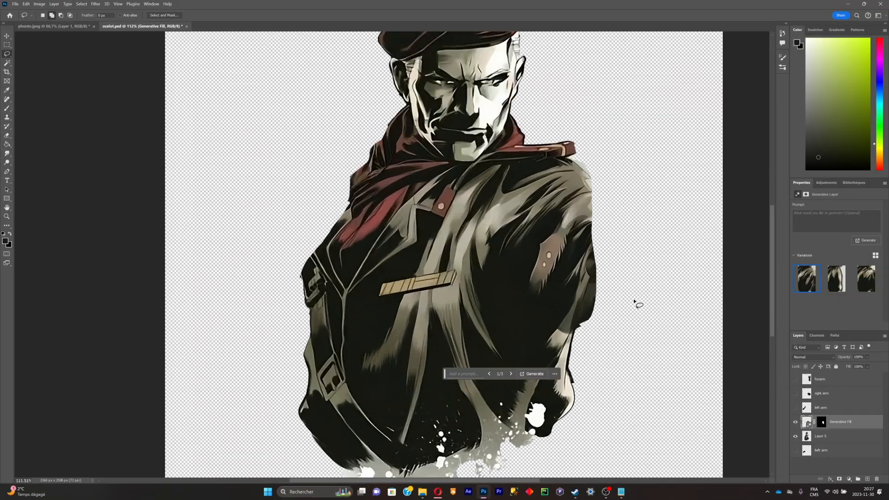
- Merge the generated fill into the body layer and check each body-part layer's visibility
right_click(840, 422)
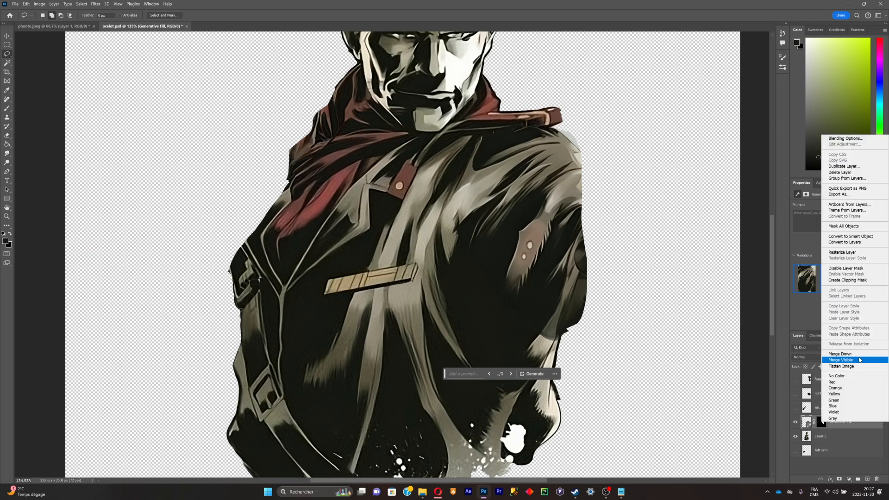
click(841, 361)
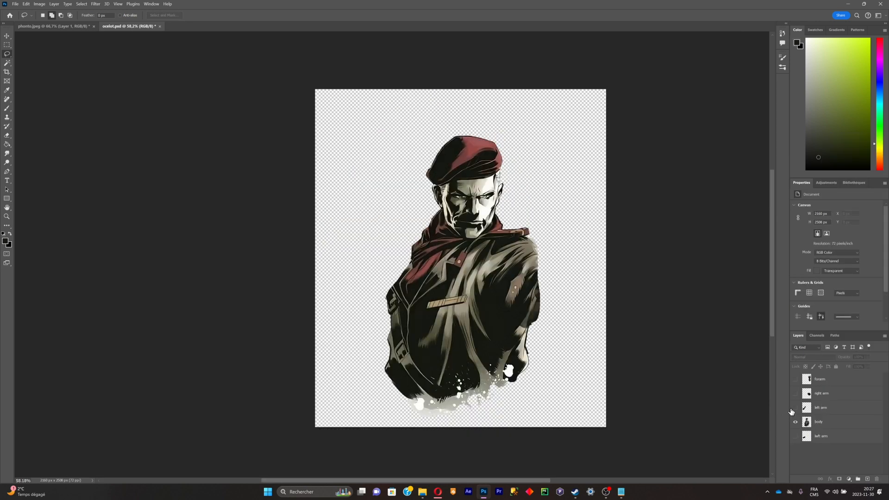
click(795, 437)
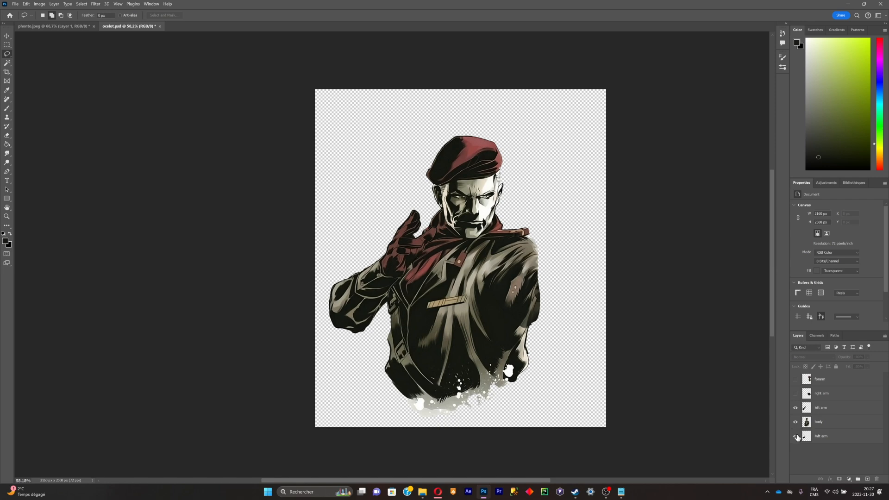
click(468, 492)
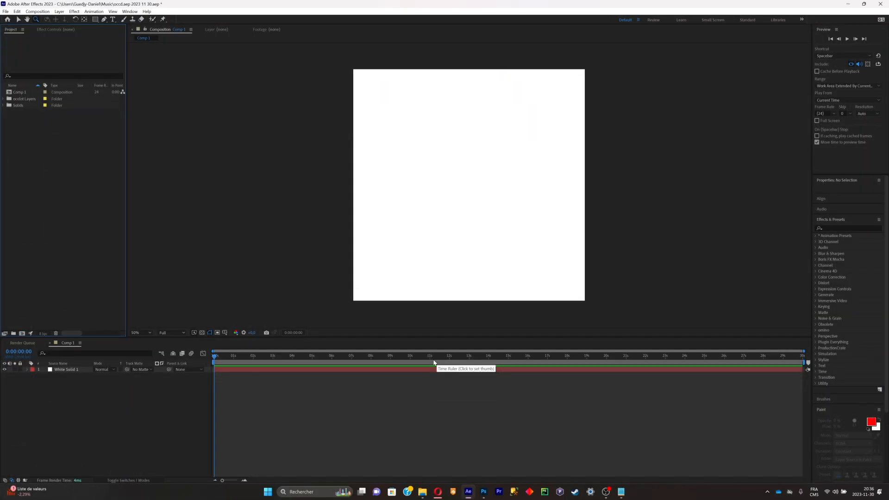
mouse_move(422, 492)
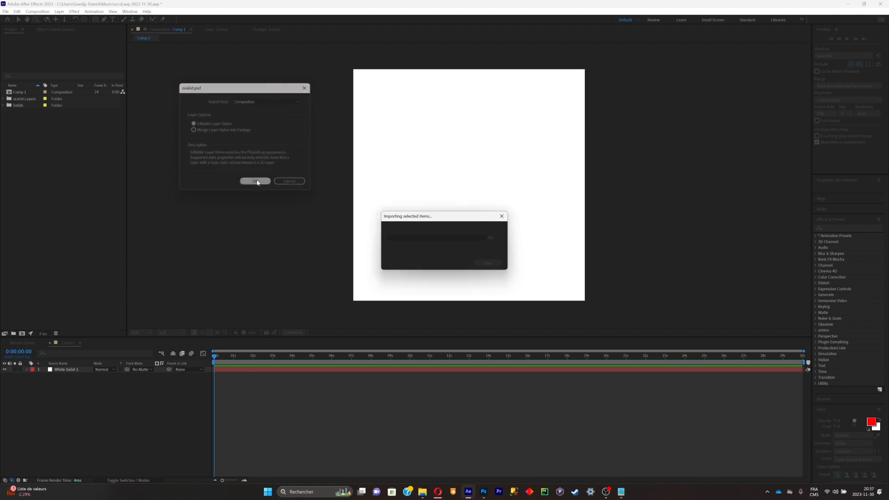
- Import ocelot.psd as a composition, enter it and select all five body-part layers
click(254, 181)
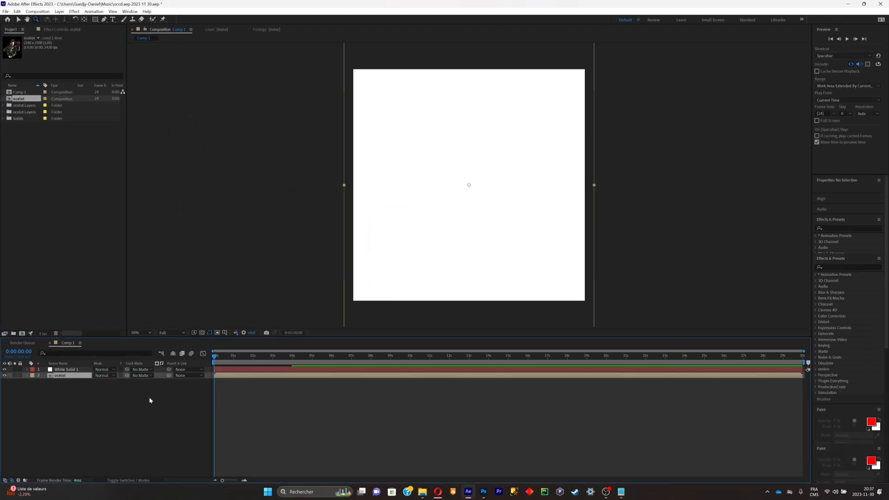
double_click(19, 98)
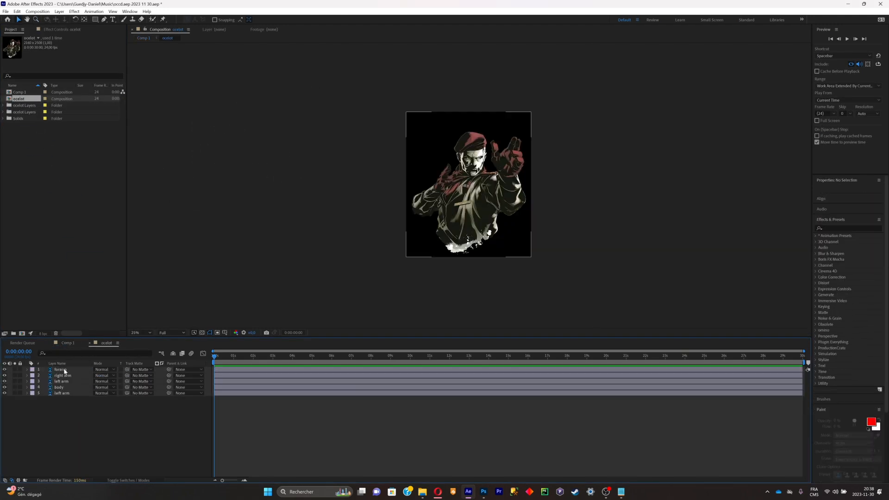
key(ctrl+a)
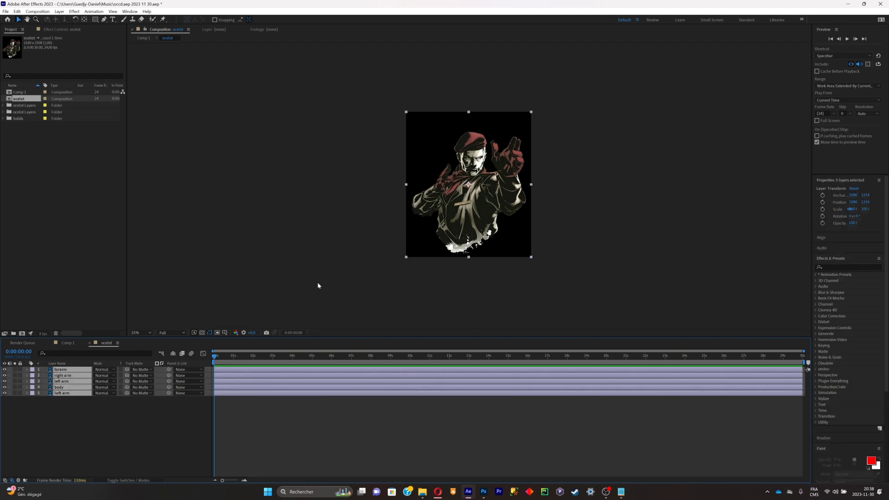
- Set the forearm layer's Parent & Link to 2. right arm so it follows the arm
click(62, 376)
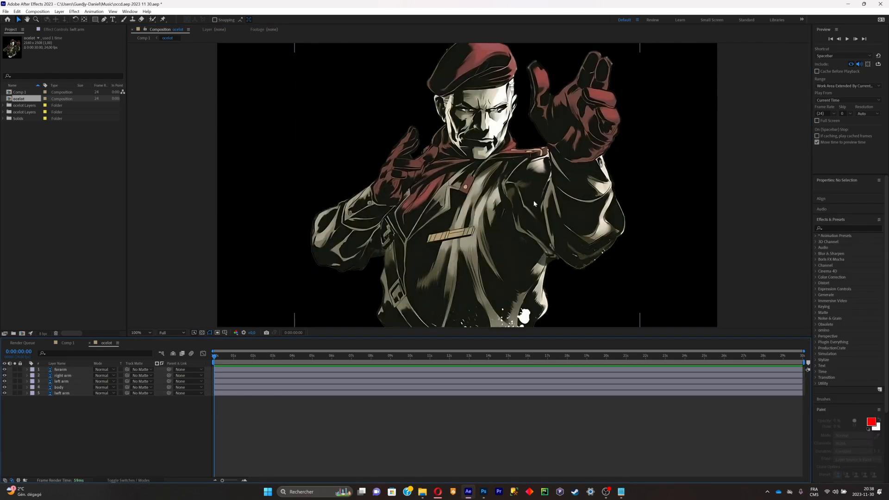
click(137, 332)
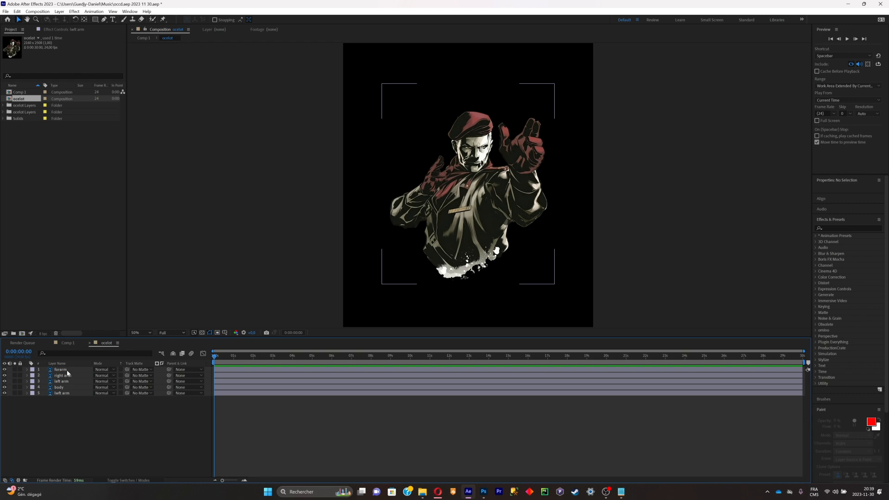
click(61, 376)
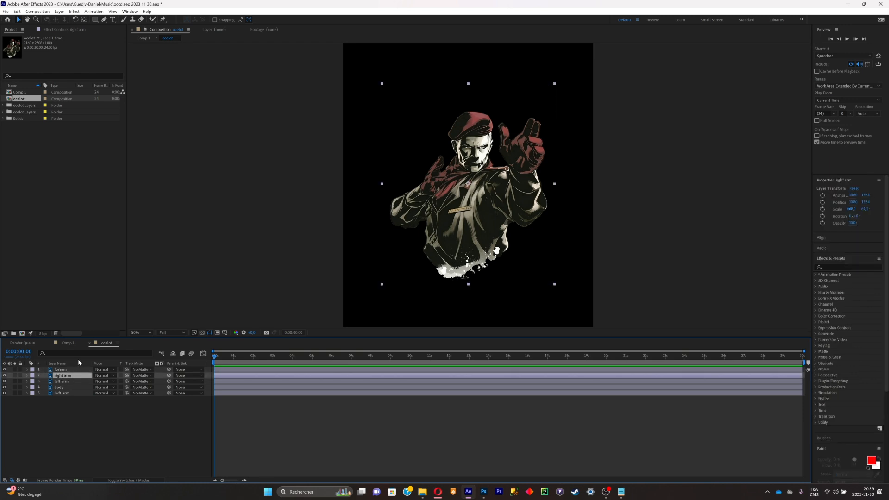
mouse_move(79, 367)
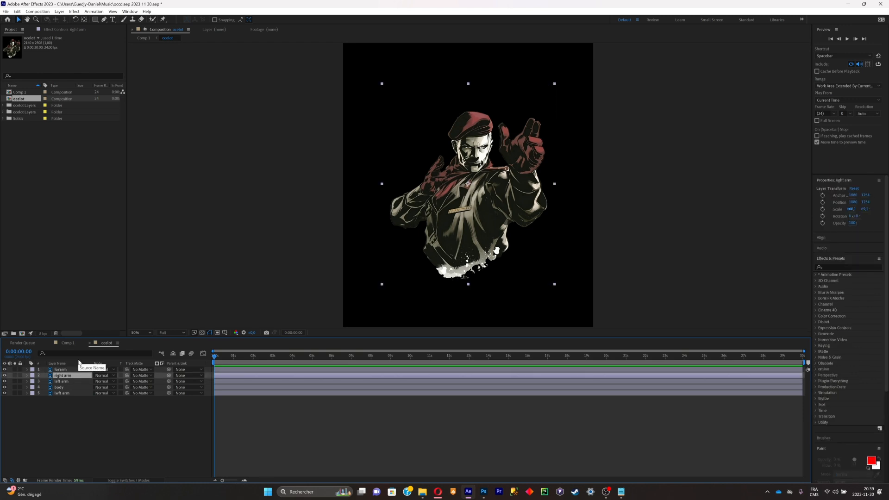
click(60, 369)
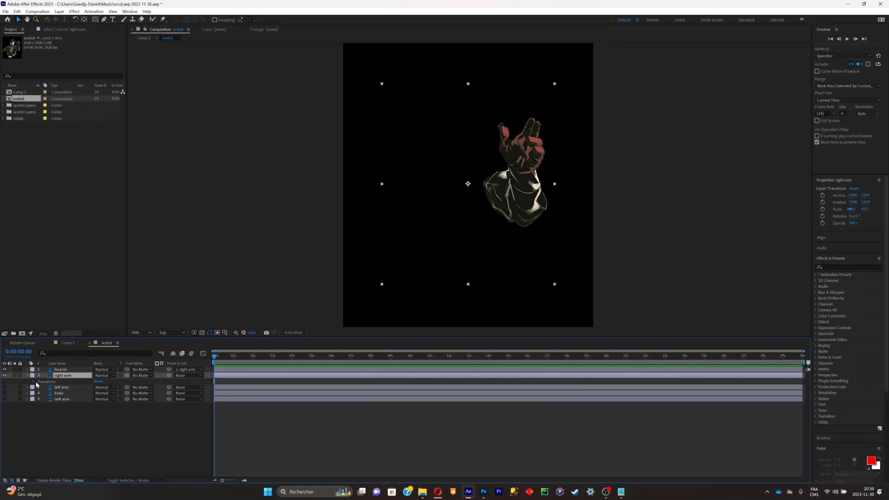
- Drag the right arm's anchor point onto its shoulder with the Pan Behind tool
click(26, 381)
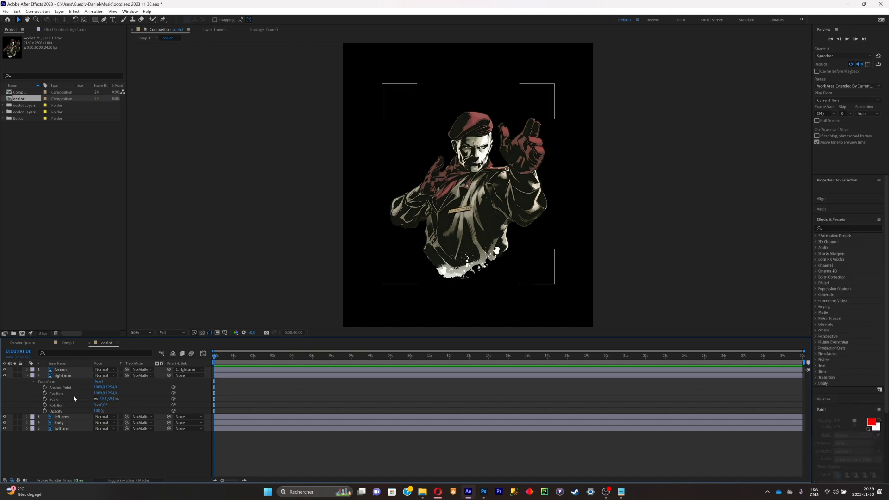
click(62, 376)
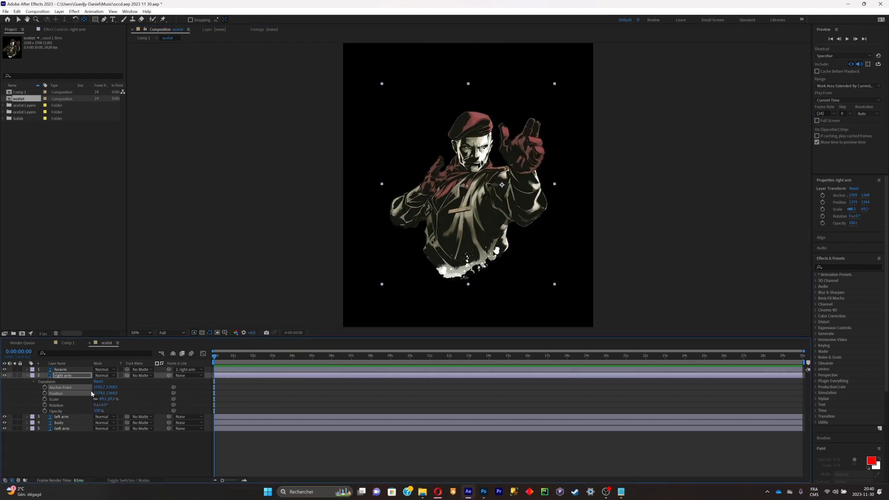
click(60, 369)
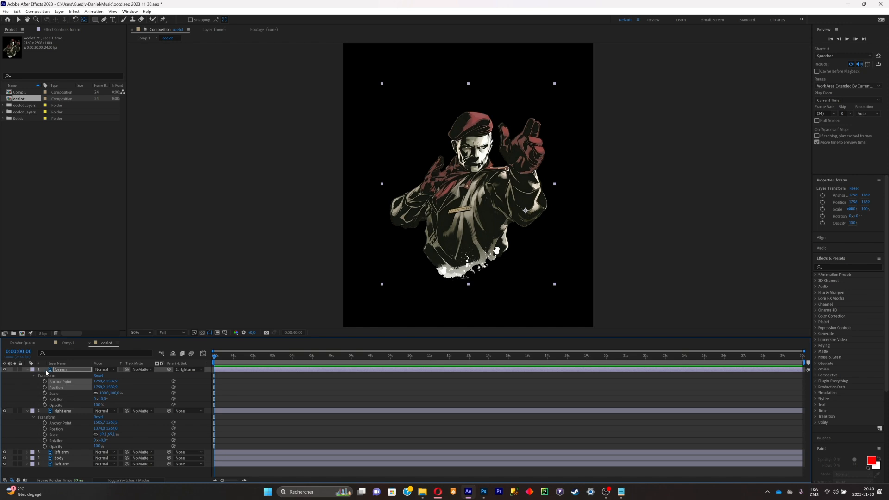
- Keyframe Rotation on right arm and forearm at 0 and 2 seconds so they swing outward
click(63, 411)
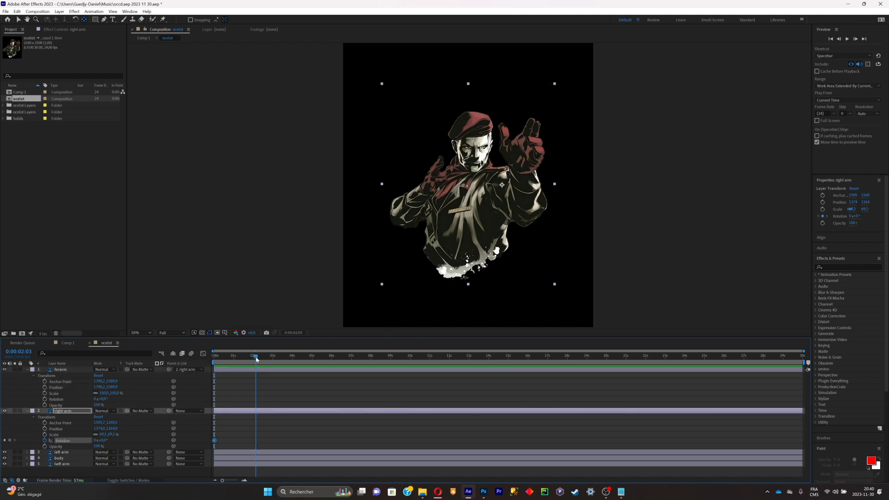
click(215, 356)
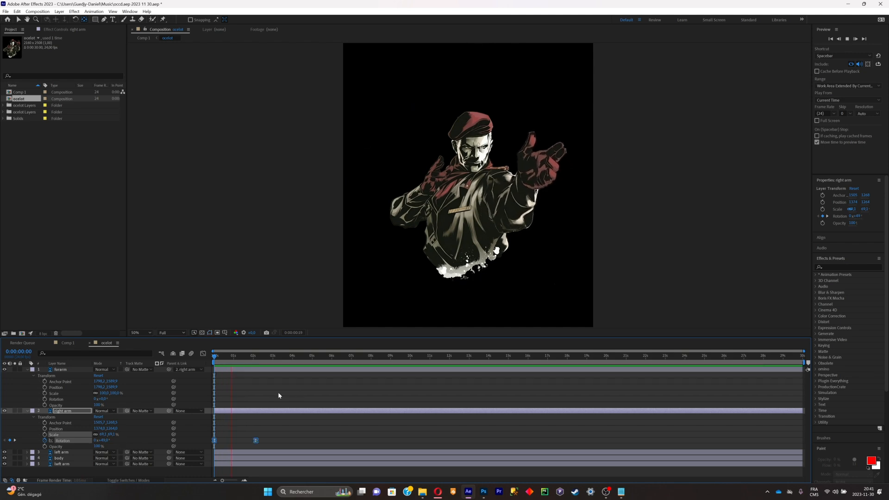
click(61, 369)
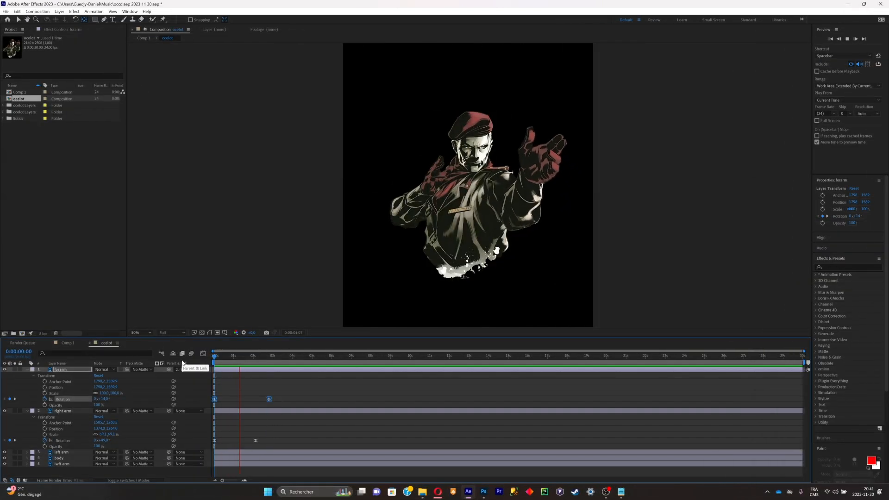
click(192, 370)
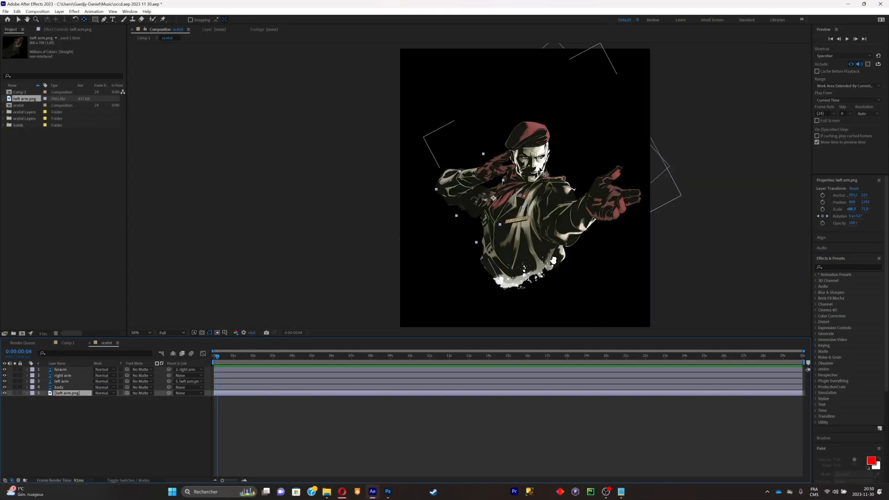
- Place six Puppet pins on the body layer and expand Mesh 1 > Deform to list them
click(135, 332)
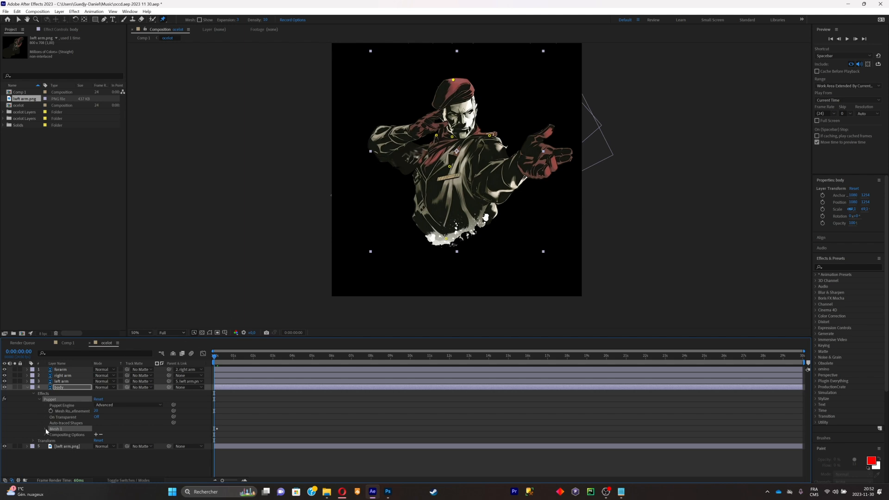
click(45, 421)
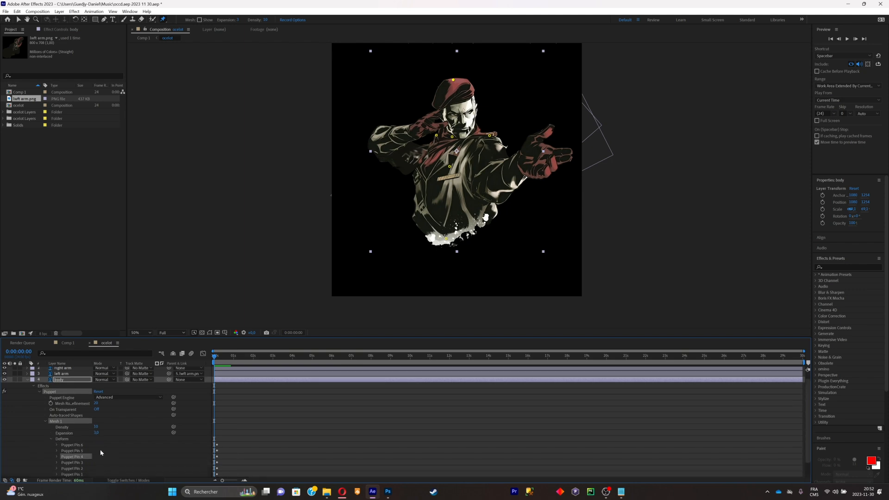
scroll(down, 3)
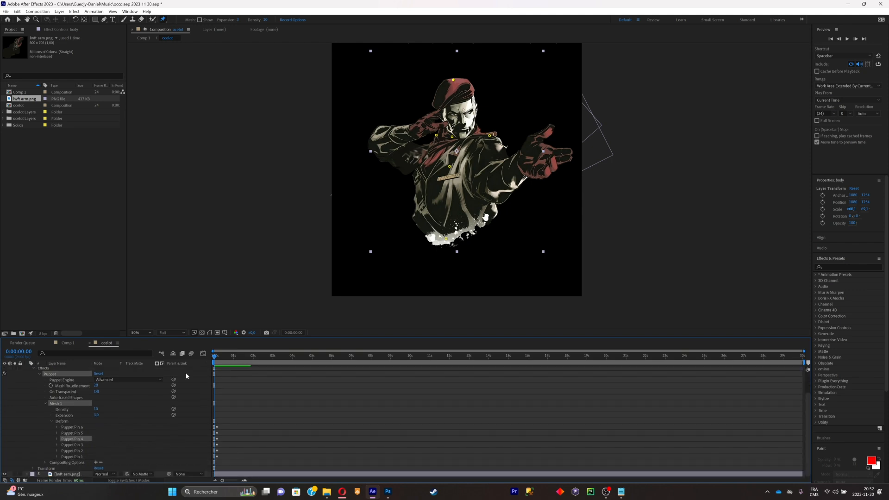